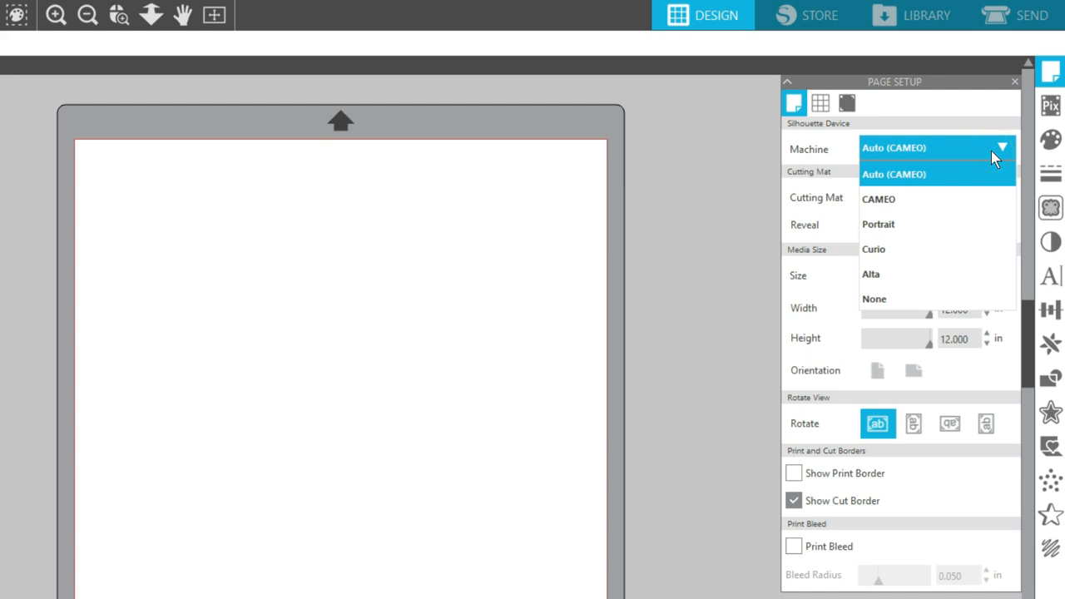
- Set the machine to CAMEO and view the available cutting mats
click(879, 198)
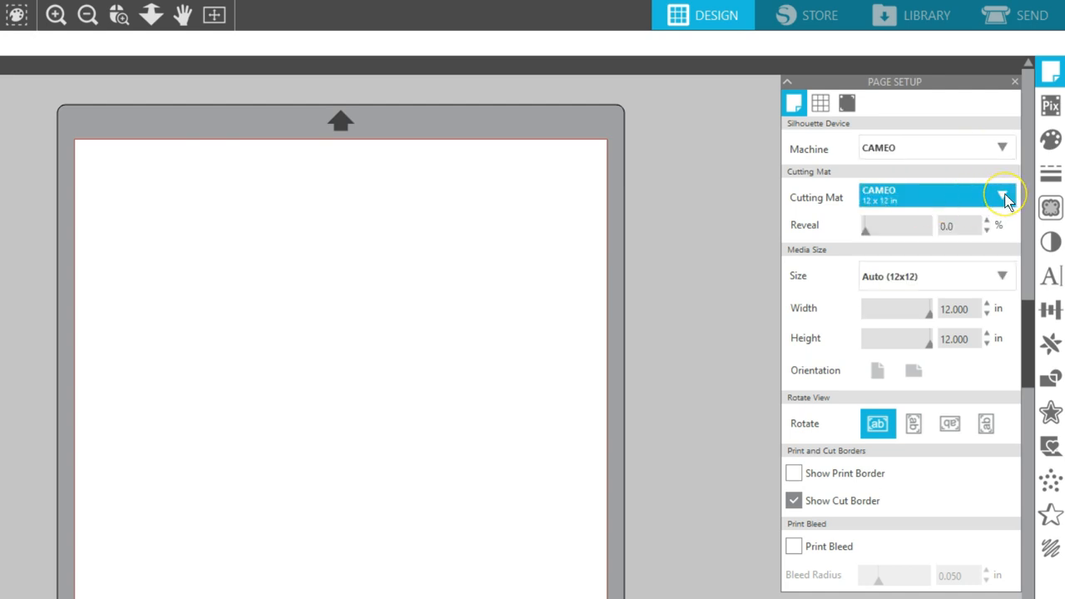
click(1003, 197)
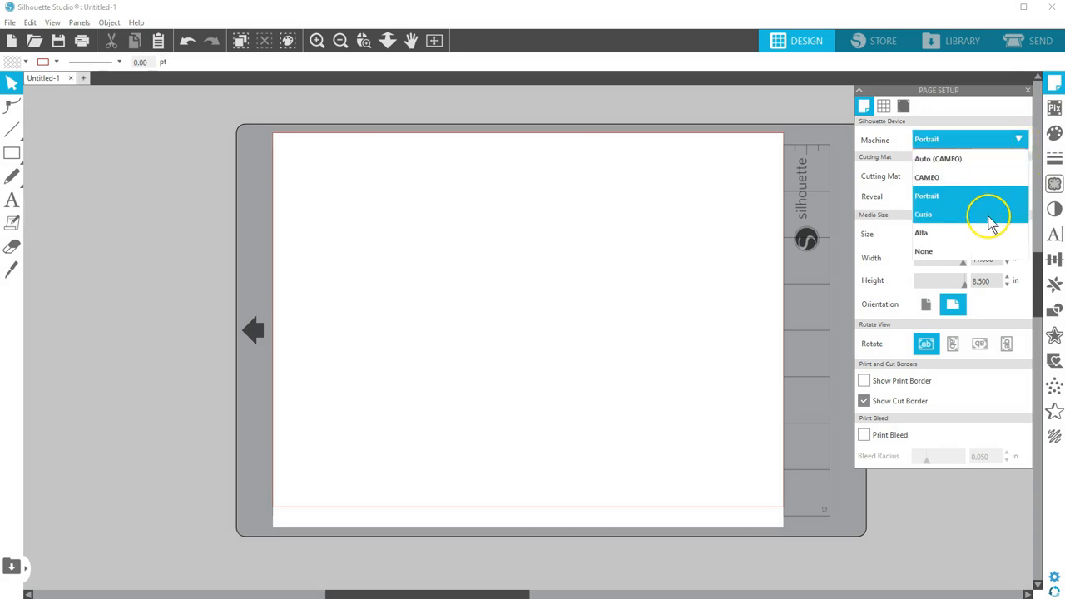
- Choose Curio as the machine, keep the 8.5 x 6 in Curio cut mat, and check media sizes
click(925, 214)
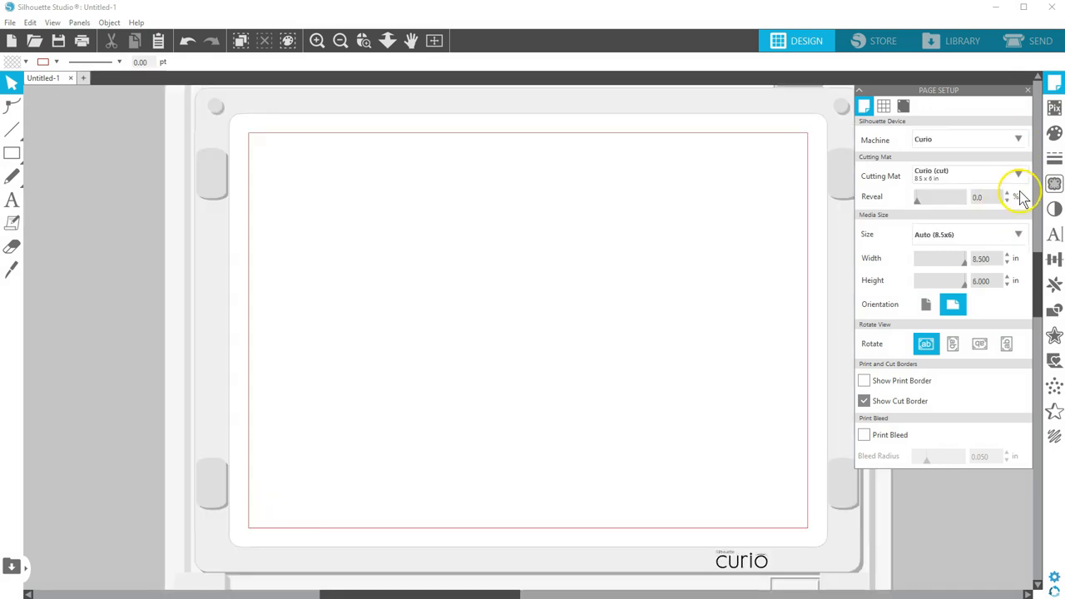
click(1016, 176)
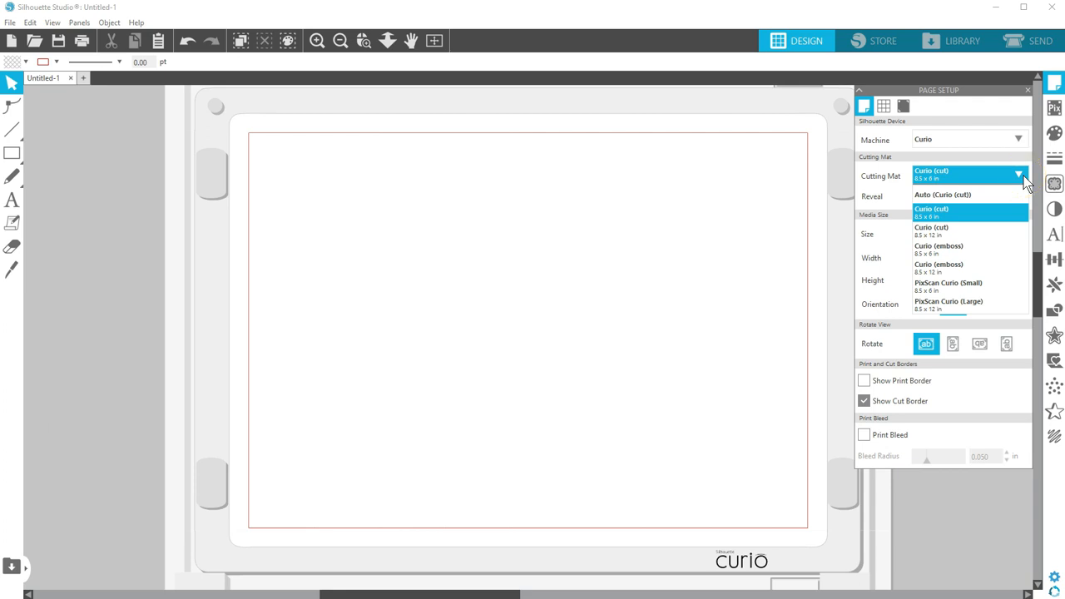
click(934, 211)
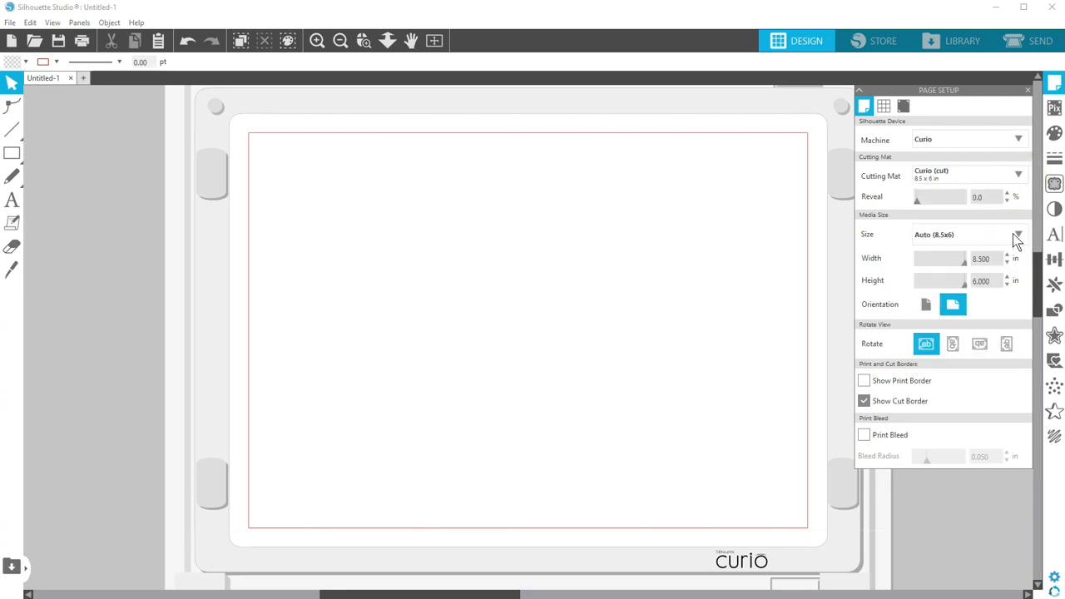
click(1018, 233)
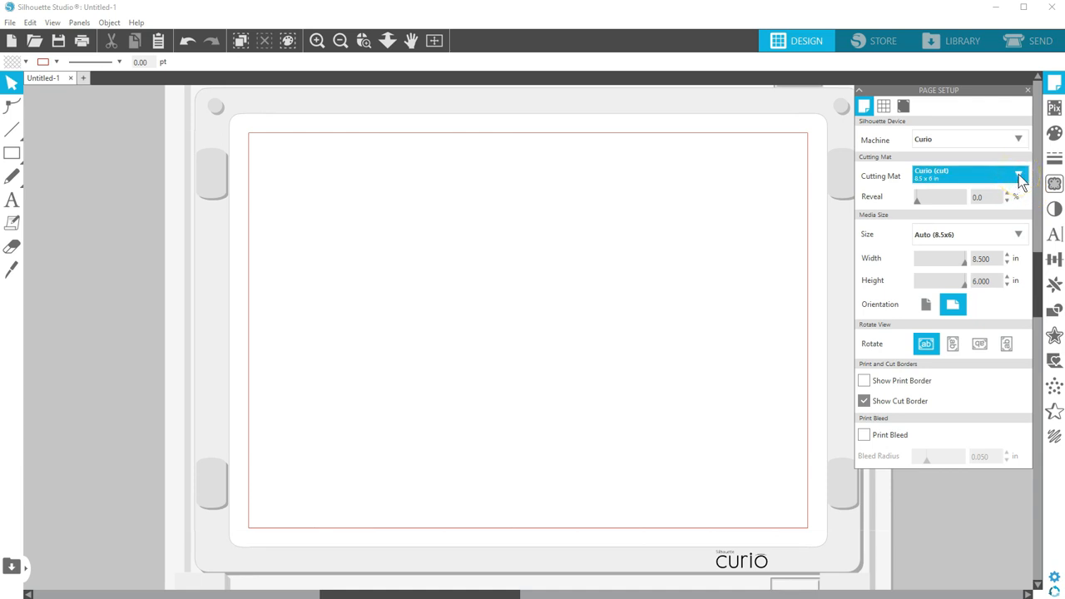
- Select the Curio (cut) 8.5 x 12 in mat and review the media size options
click(1002, 174)
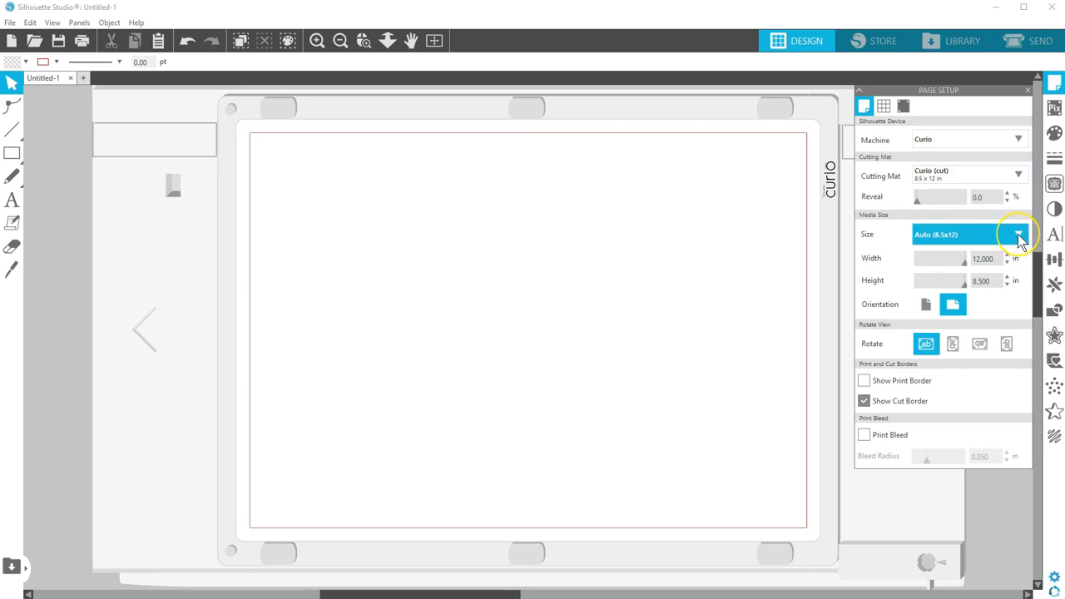
click(1006, 253)
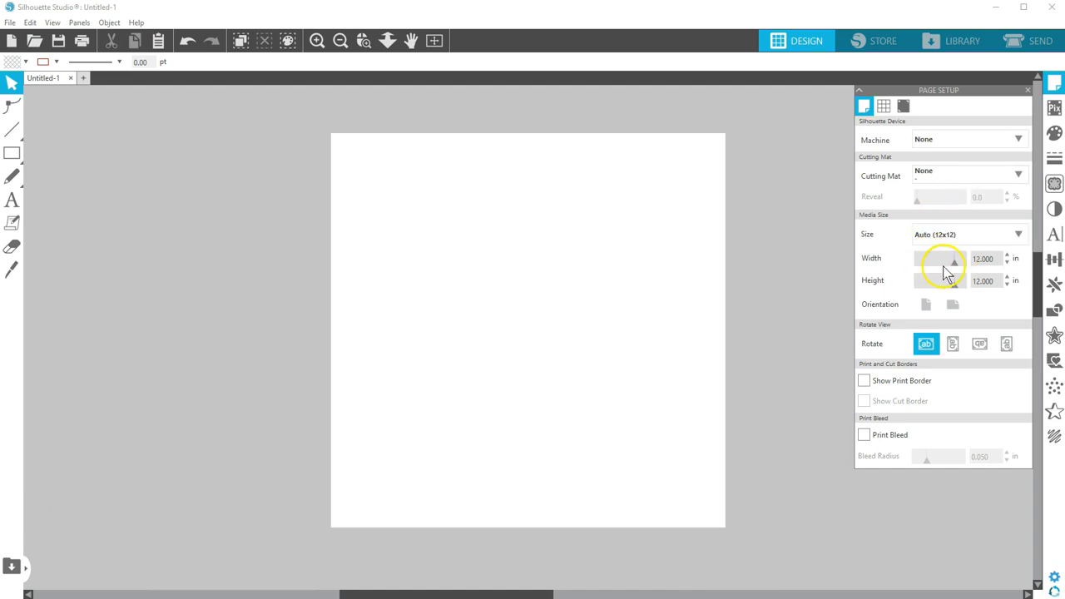
mouse_move(960, 250)
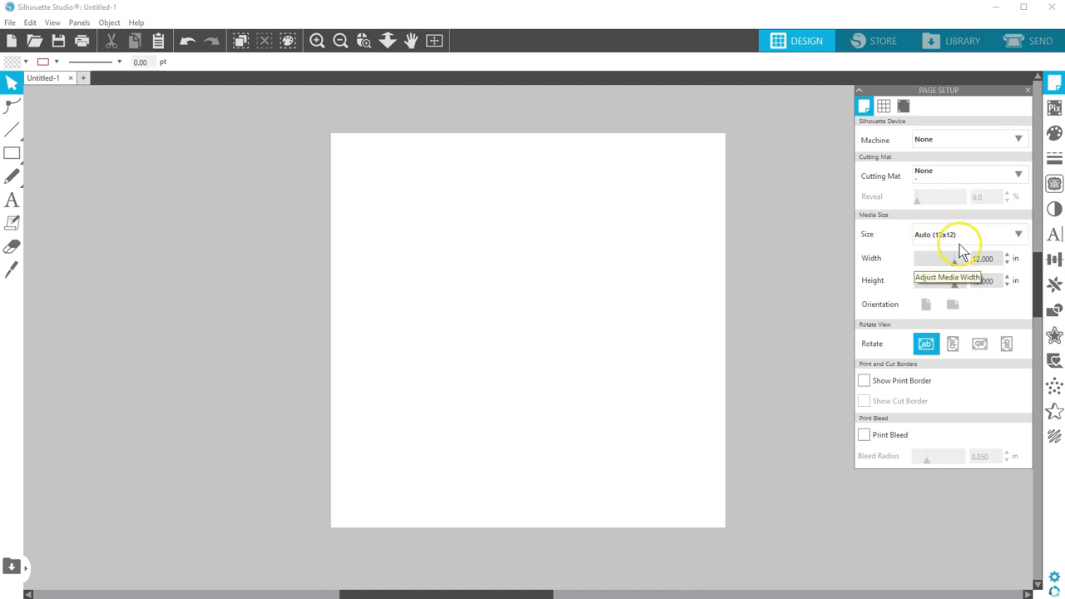
- Select CAMEO in the Machine dropdown, giving the 12 x 12 in CAMEO mat
click(1018, 139)
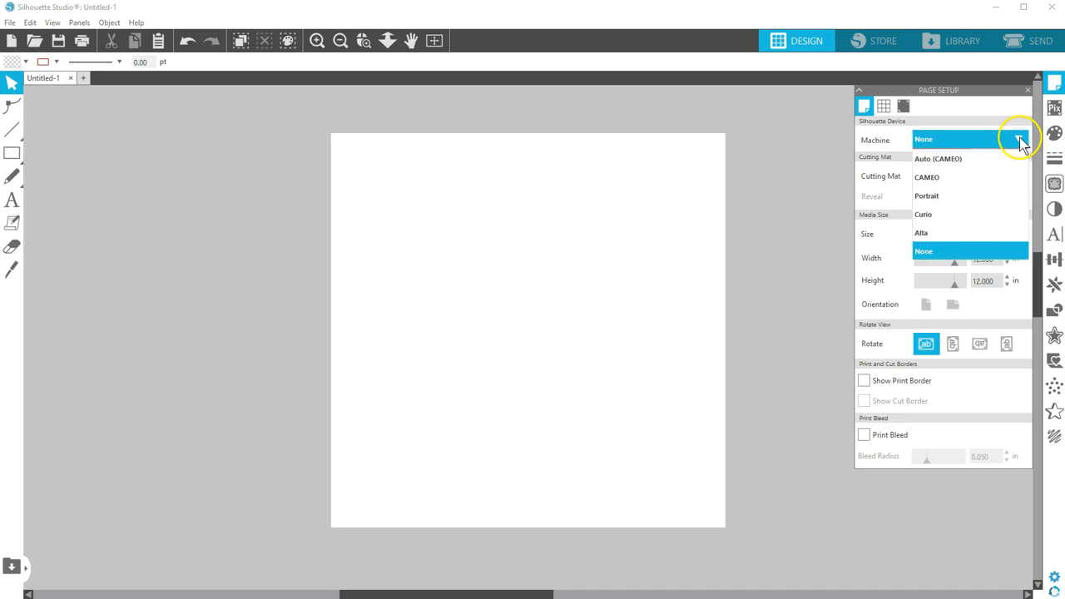
click(940, 158)
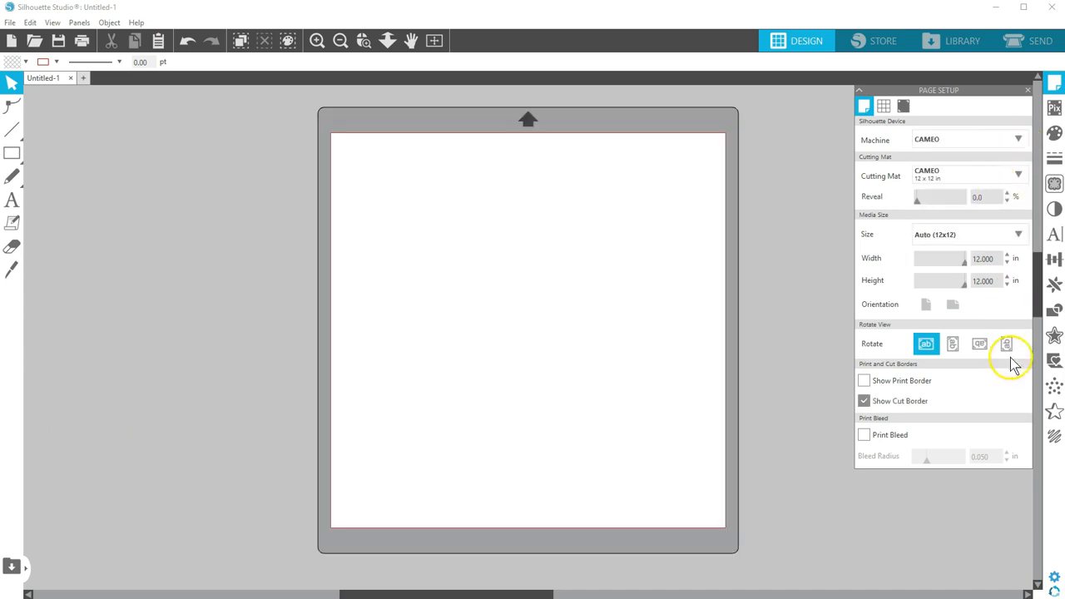